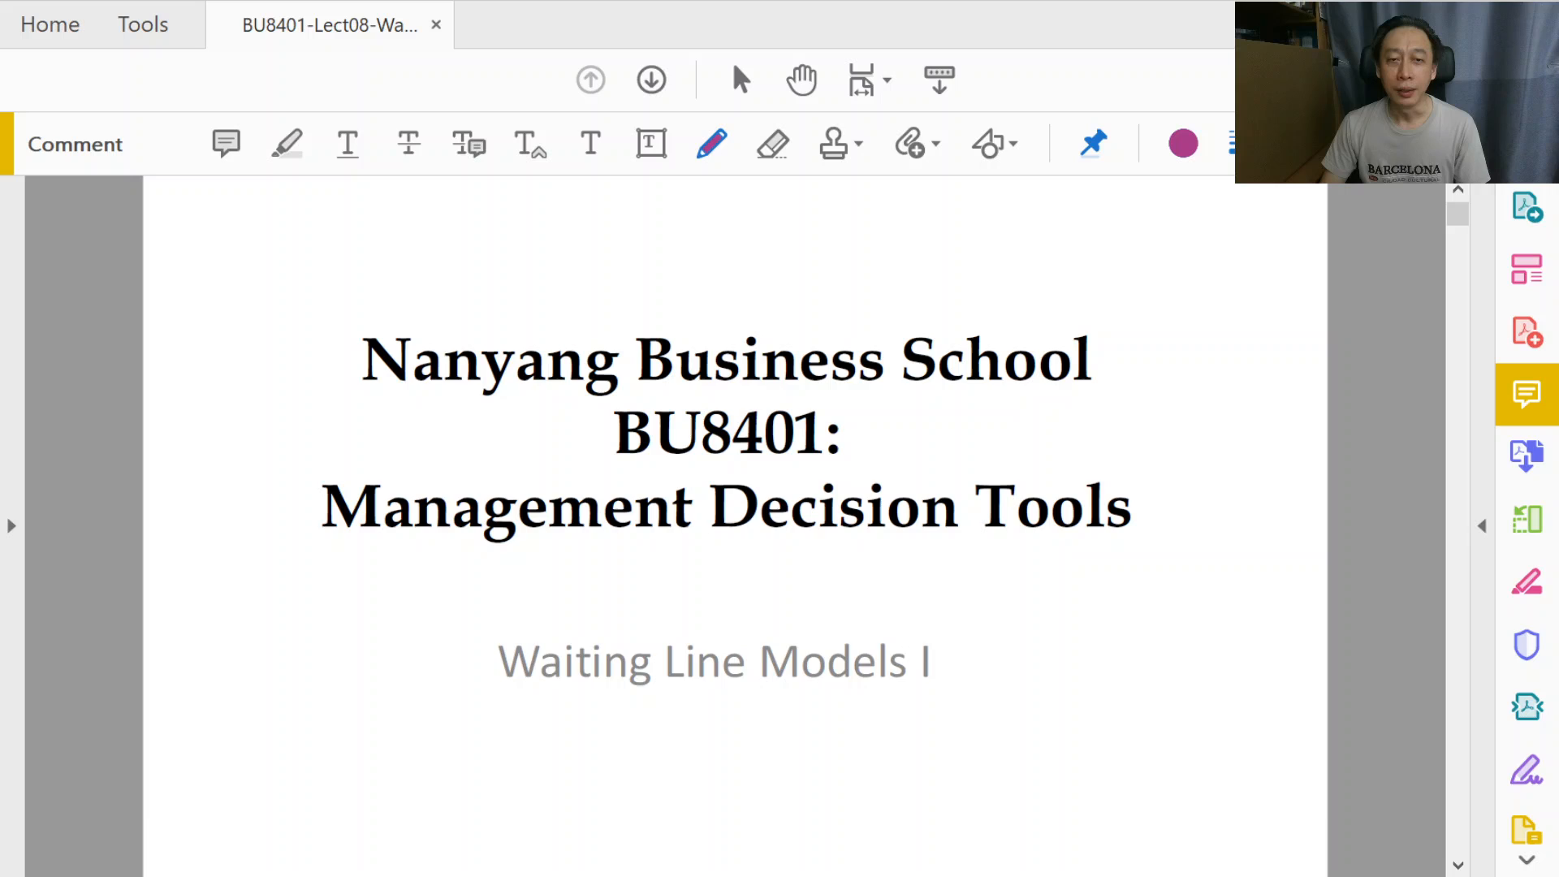
Step: Scroll down to the Outline slide listing the lecture's five topics
scroll(down, 3)
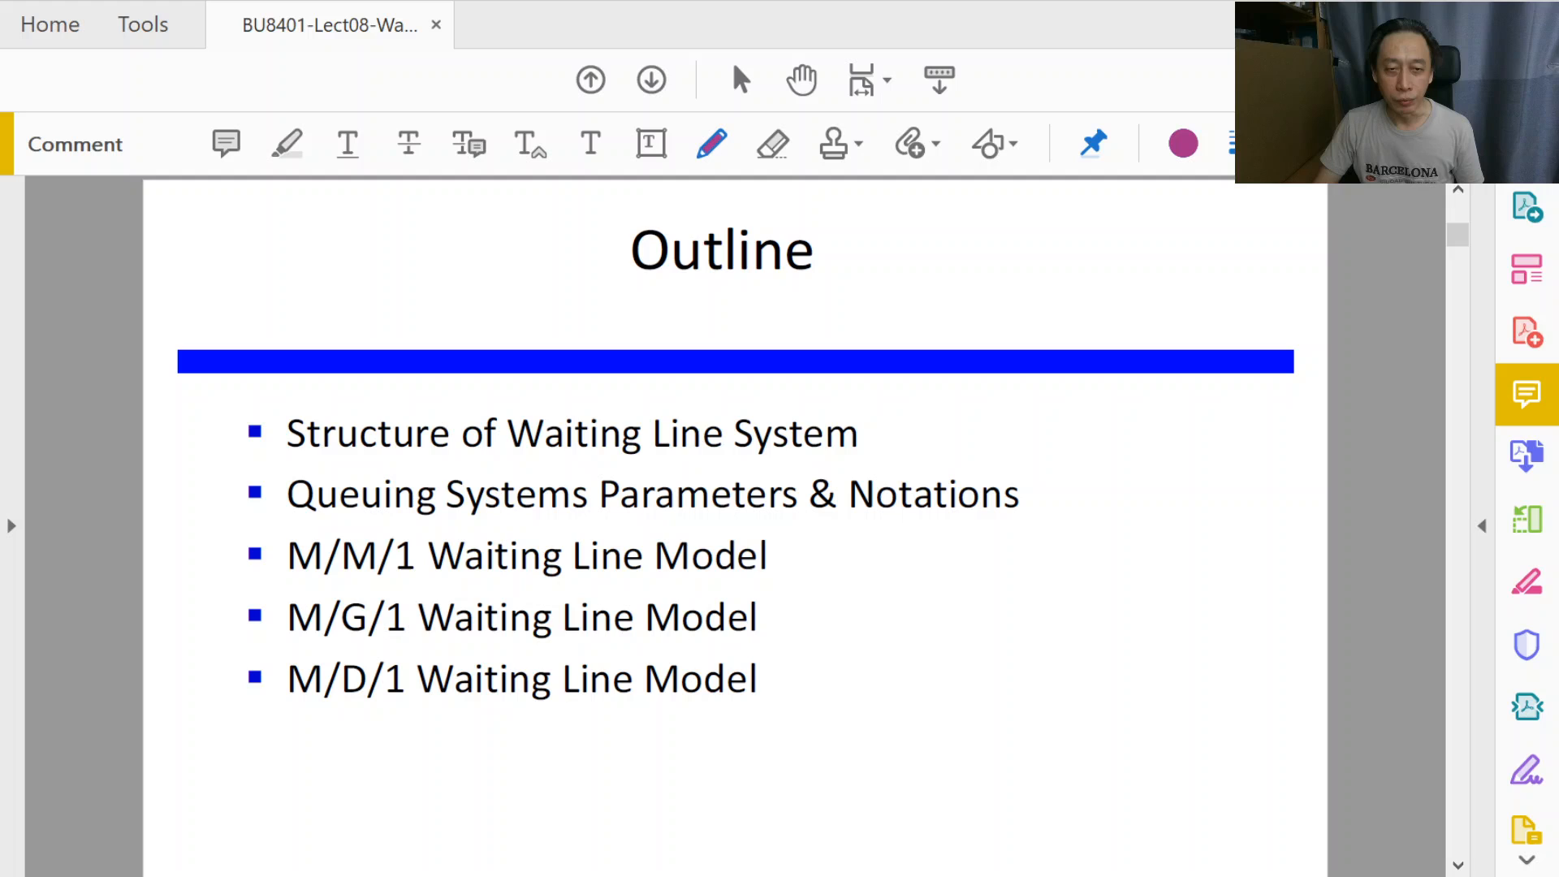
Step: Draw a purple freehand bracket beside the first two outline topics
drag(309, 388, 224, 522)
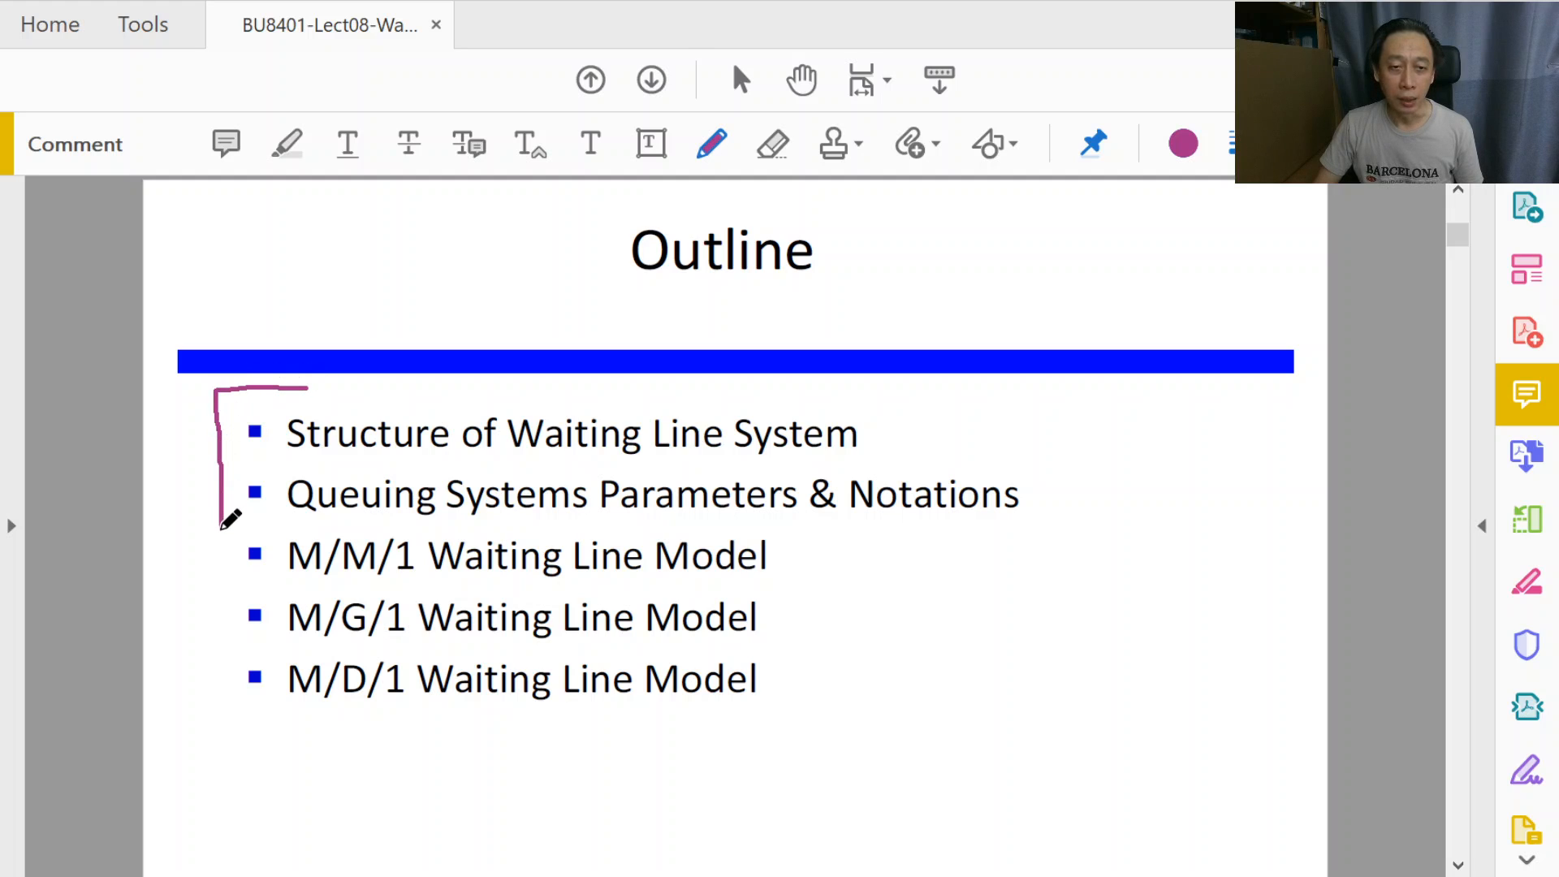
click(248, 448)
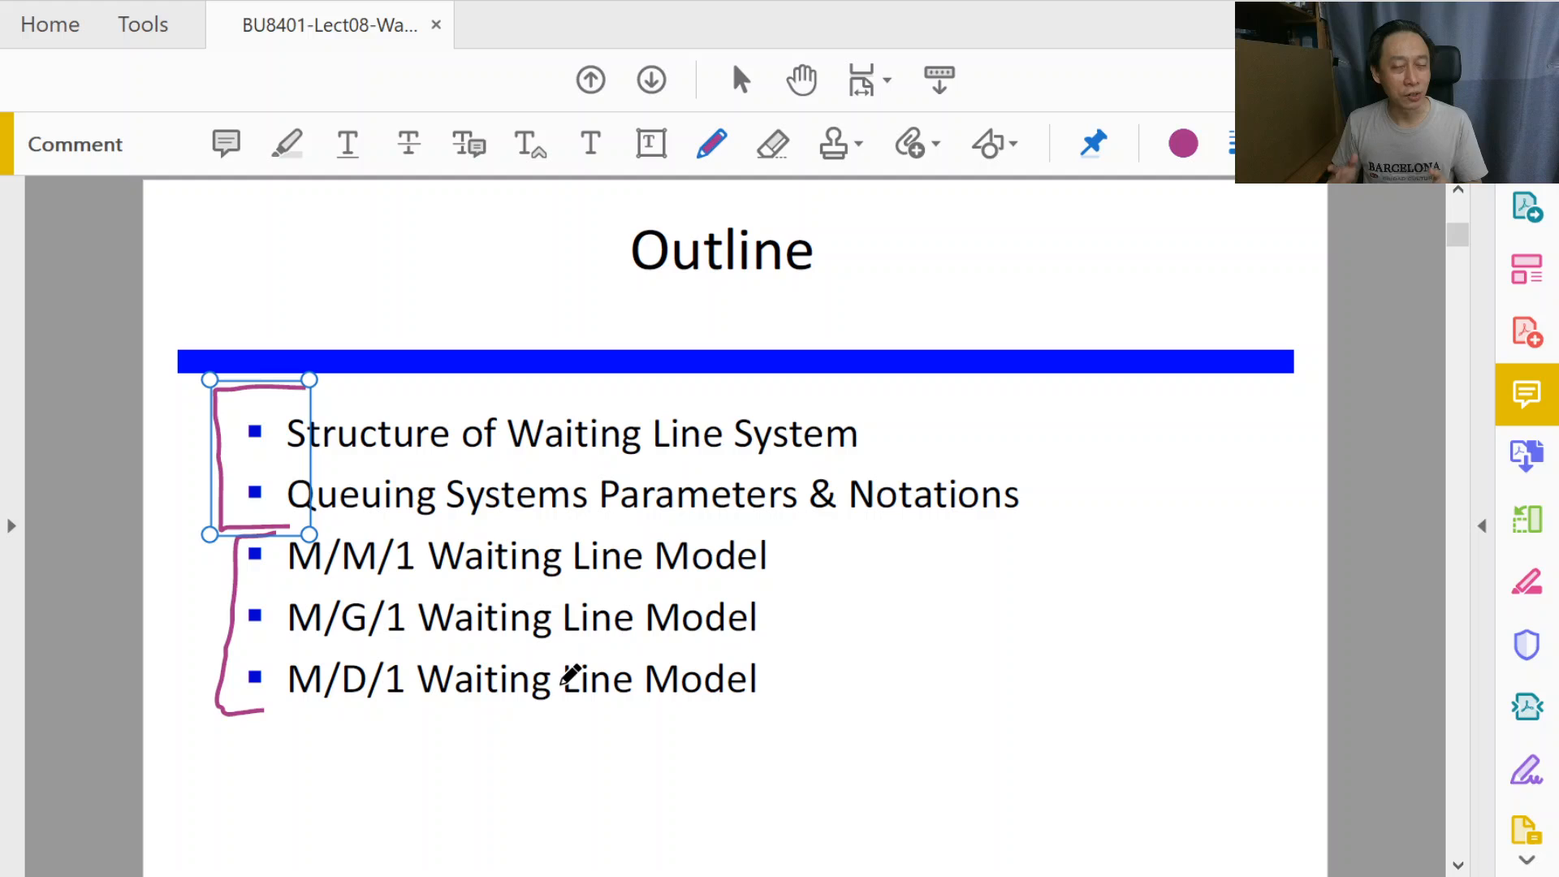
mouse_move(577, 751)
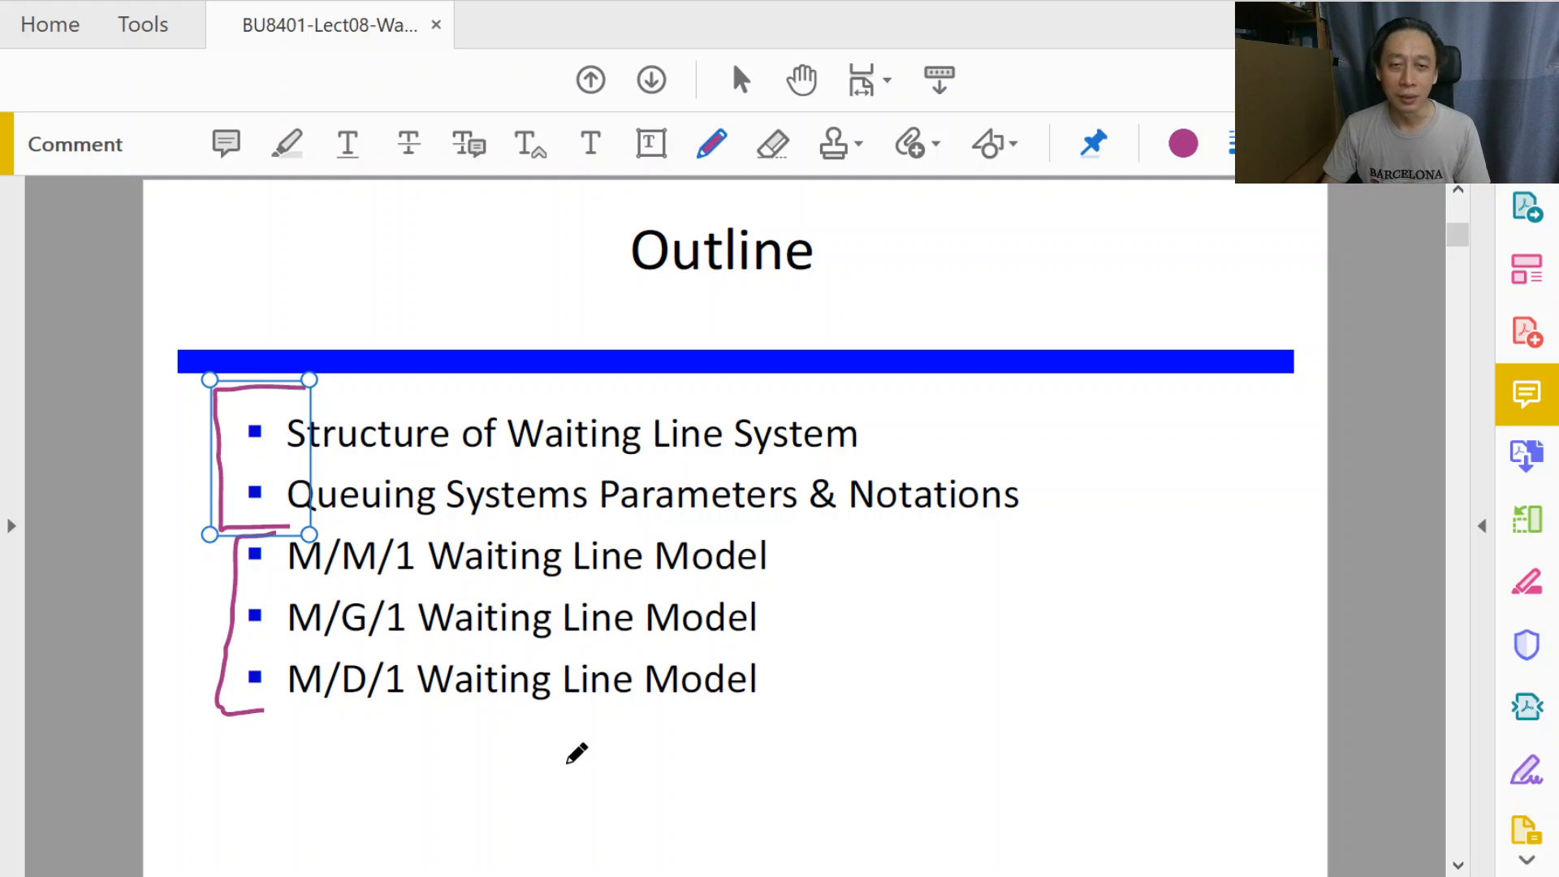